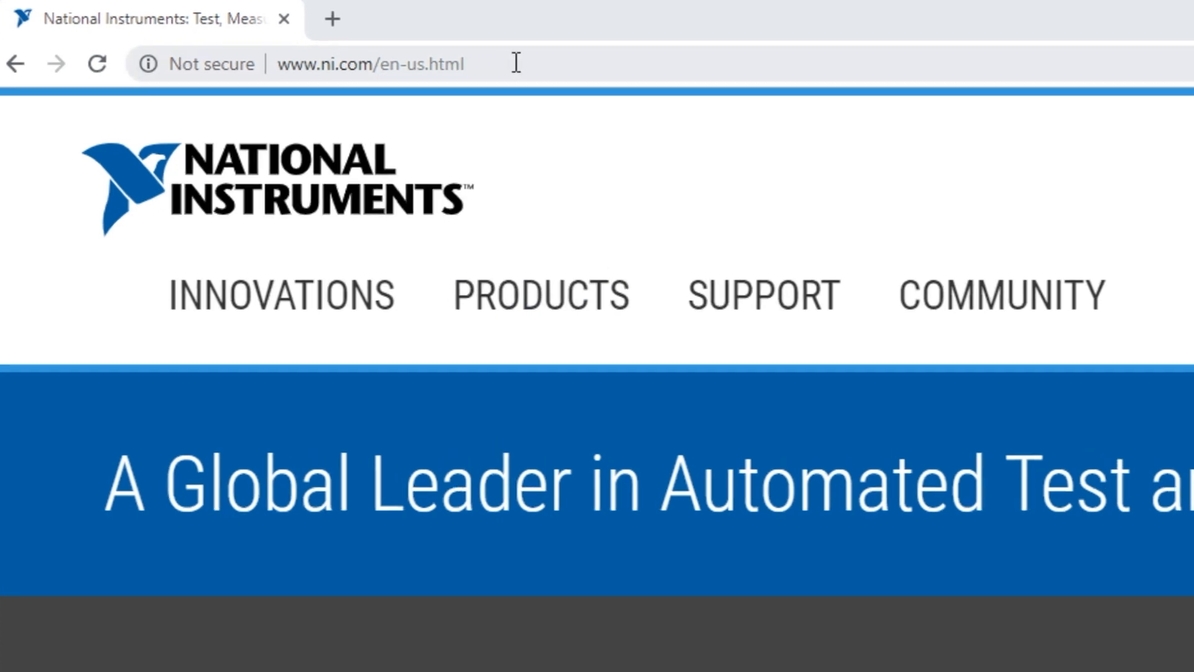
Find the NI-VISA driver on ni.com and download NI-VISA 18.5.
{"action": "left_click", "coordinate": [371, 63]}
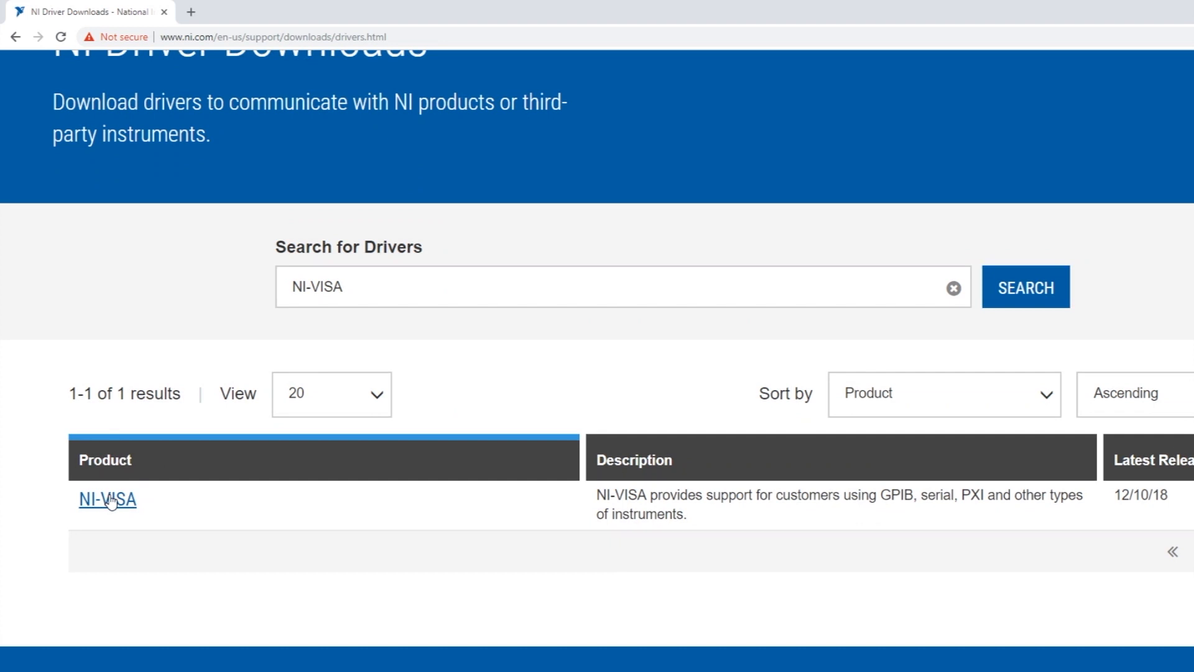
{"action": "left_click", "coordinate": [106, 499]}
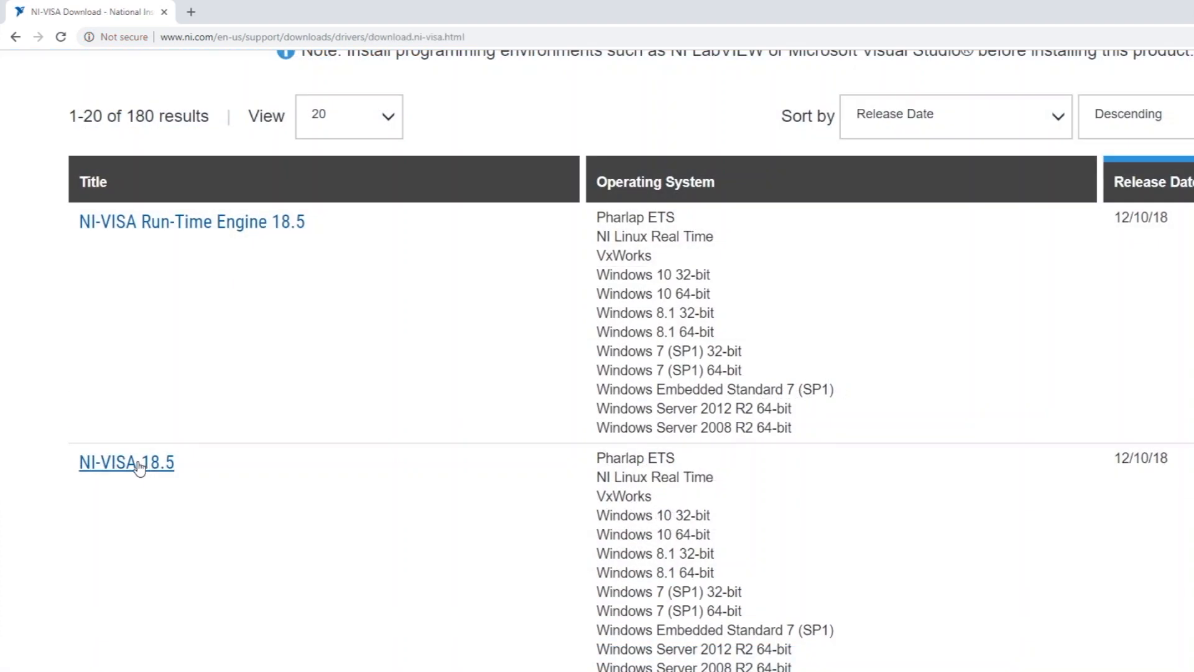
{"action": "left_click", "coordinate": [126, 461]}
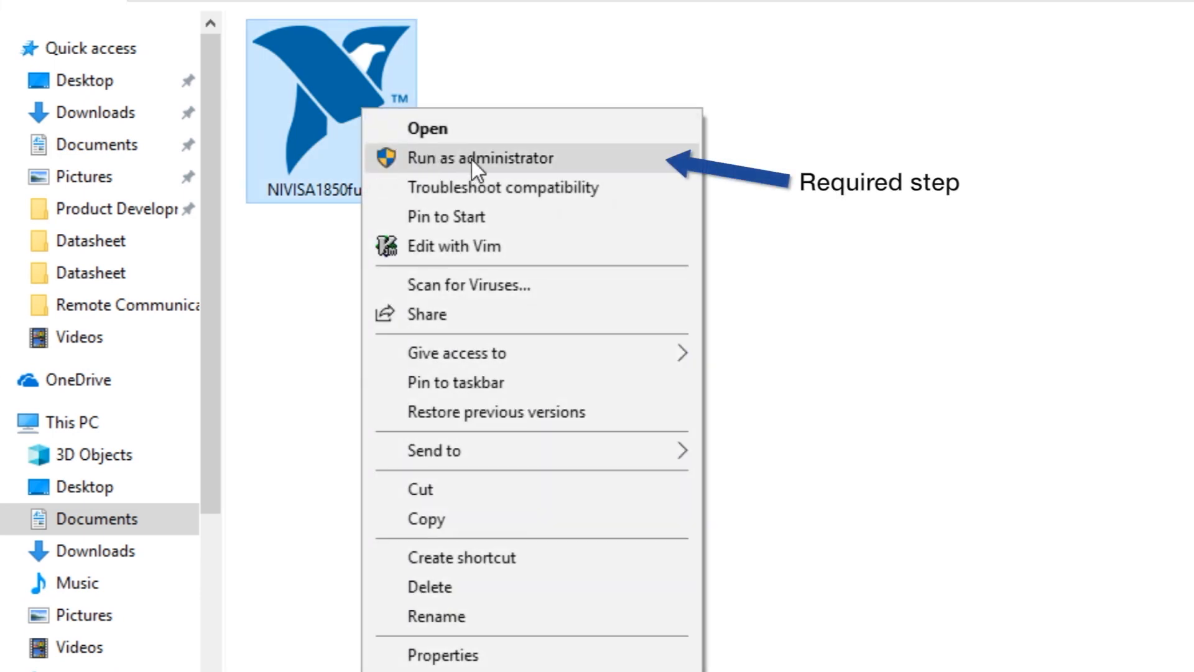
Run NIVISA1850full.exe as administrator, then open the Start app list.
{"action": "left_click", "coordinate": [480, 157]}
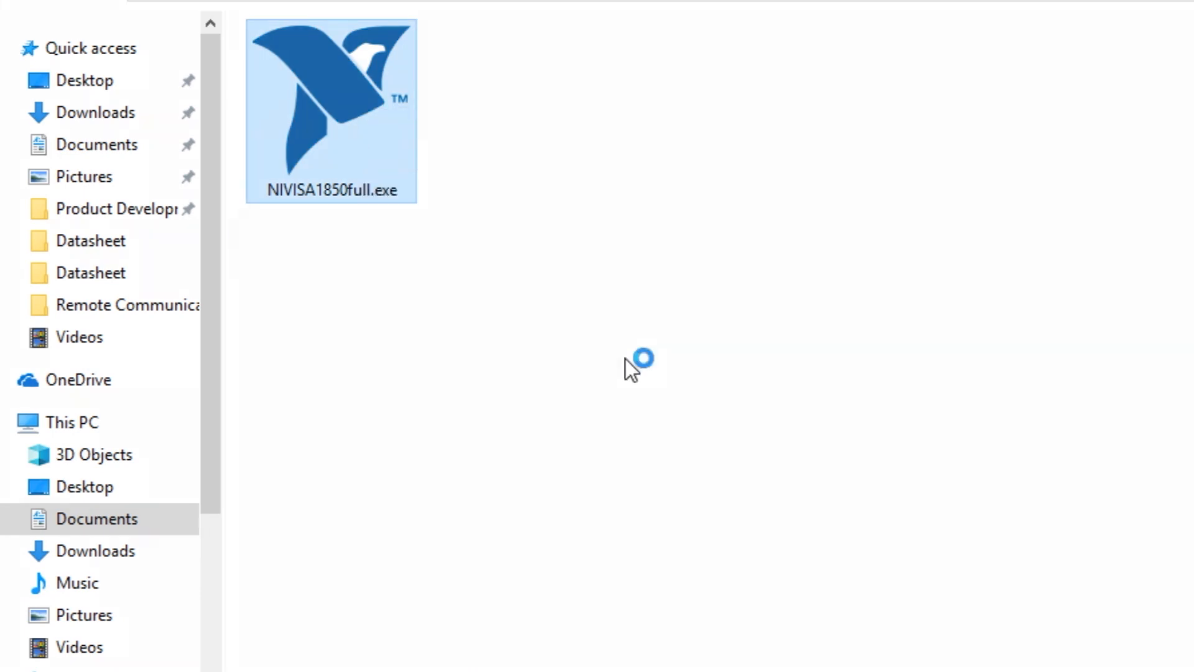
{"action": "left_click", "coordinate": [23, 651]}
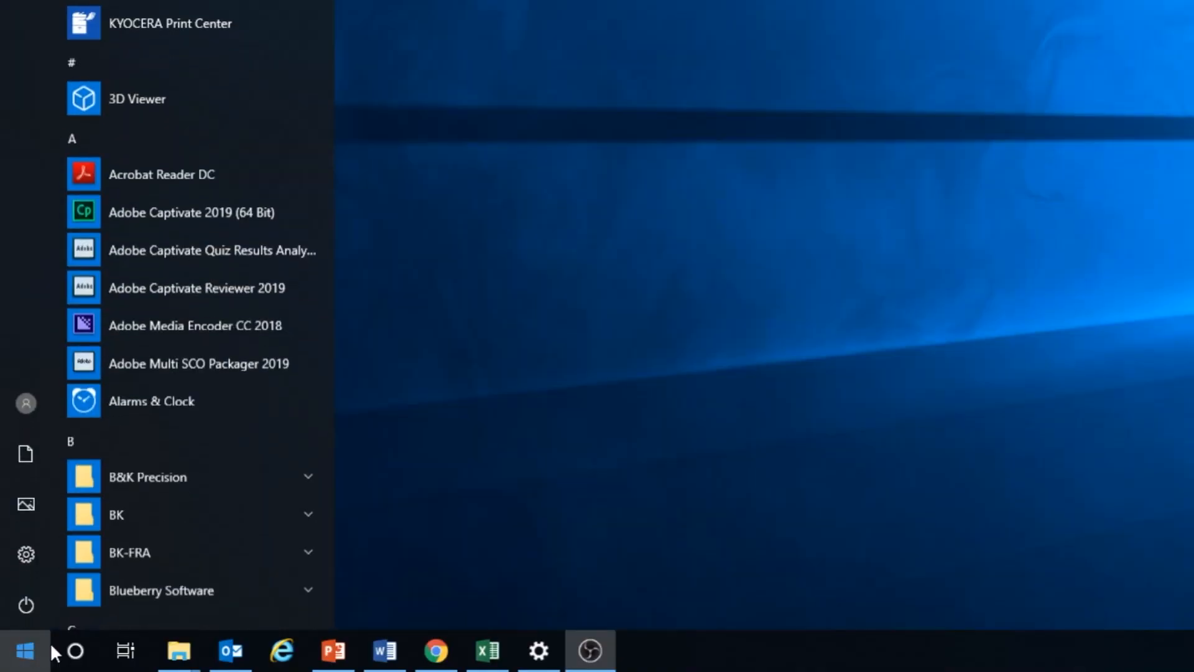
Search 'device' to open Device Manager and look for USB Test and Measurement Devices.
{"action": "type", "text": "device"}
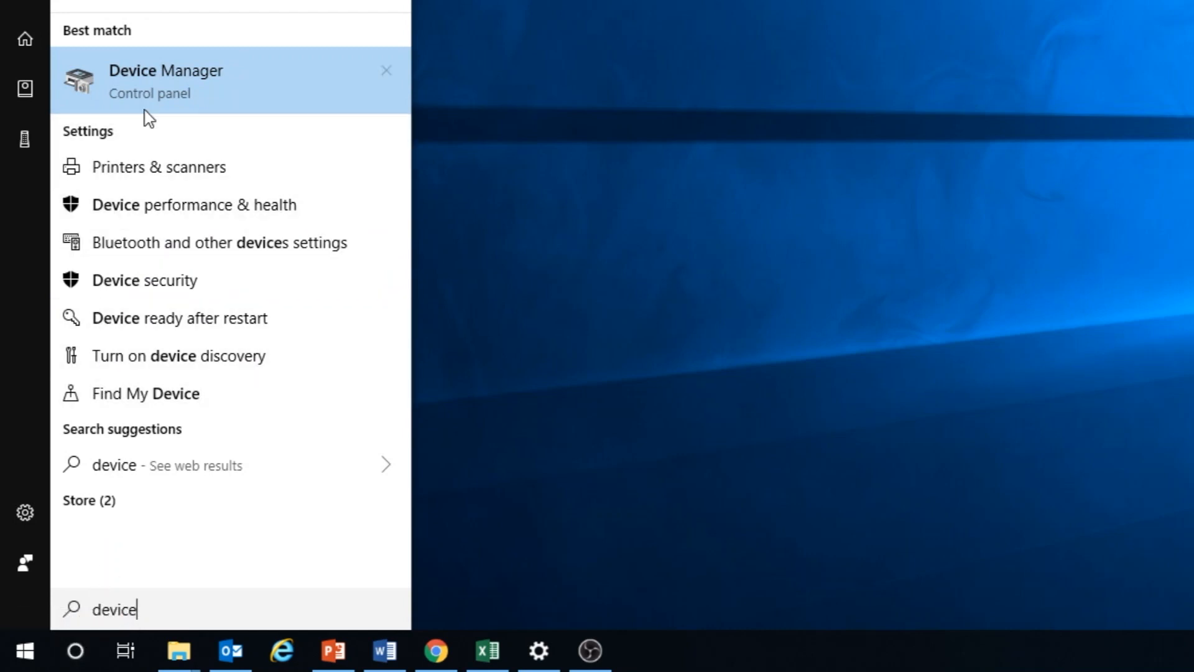
{"action": "left_click", "coordinate": [165, 80]}
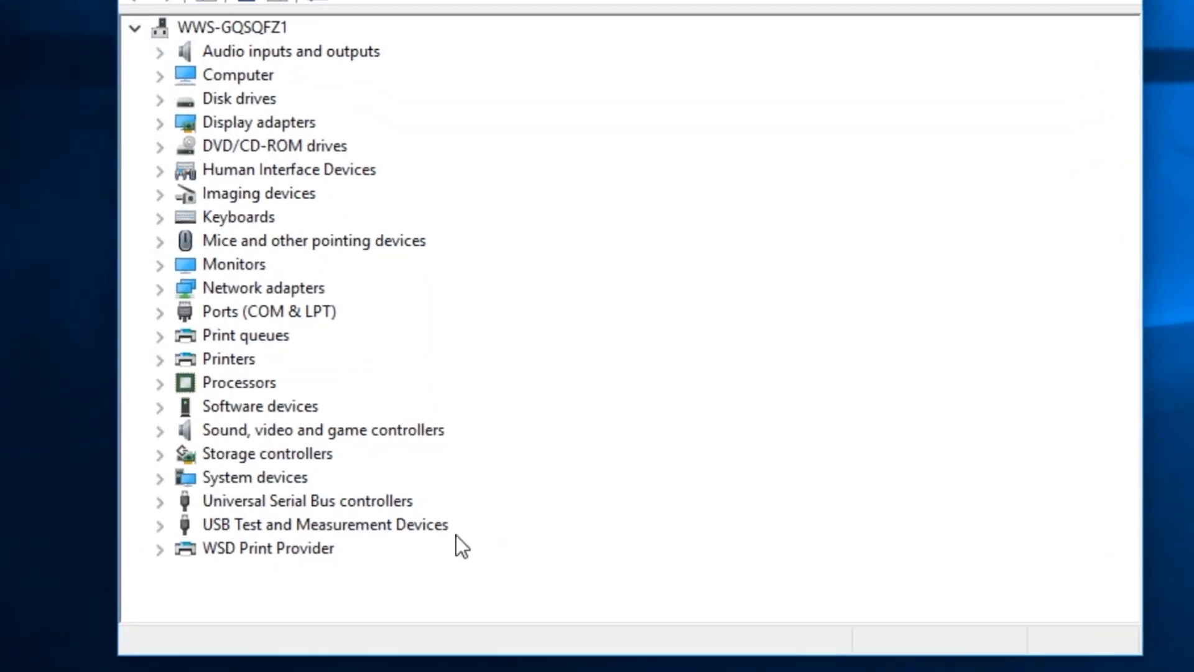
{"action": "left_click", "coordinate": [325, 524]}
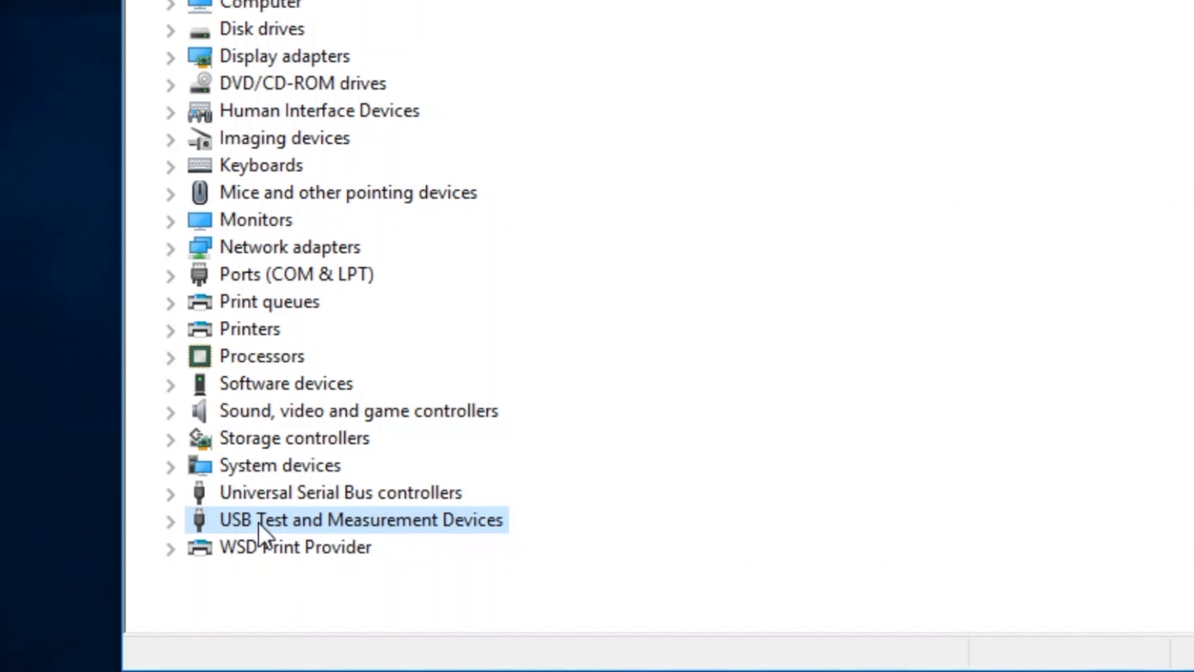
{"action": "left_click", "coordinate": [171, 519]}
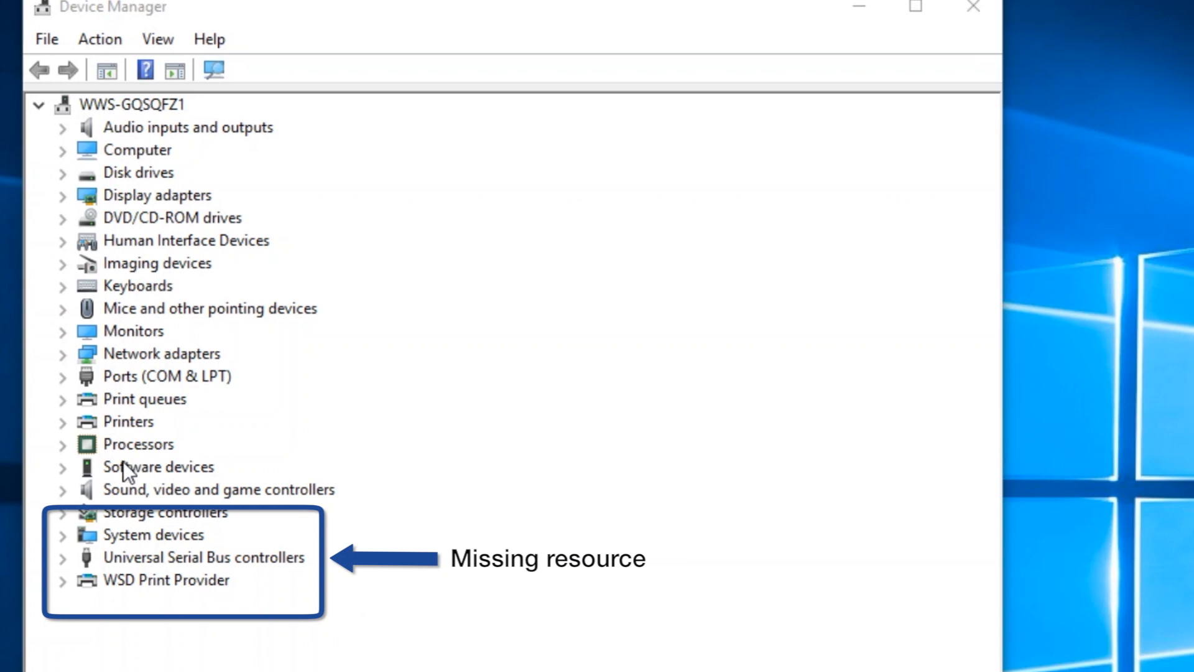
{"action": "mouse_move", "coordinate": [139, 575]}
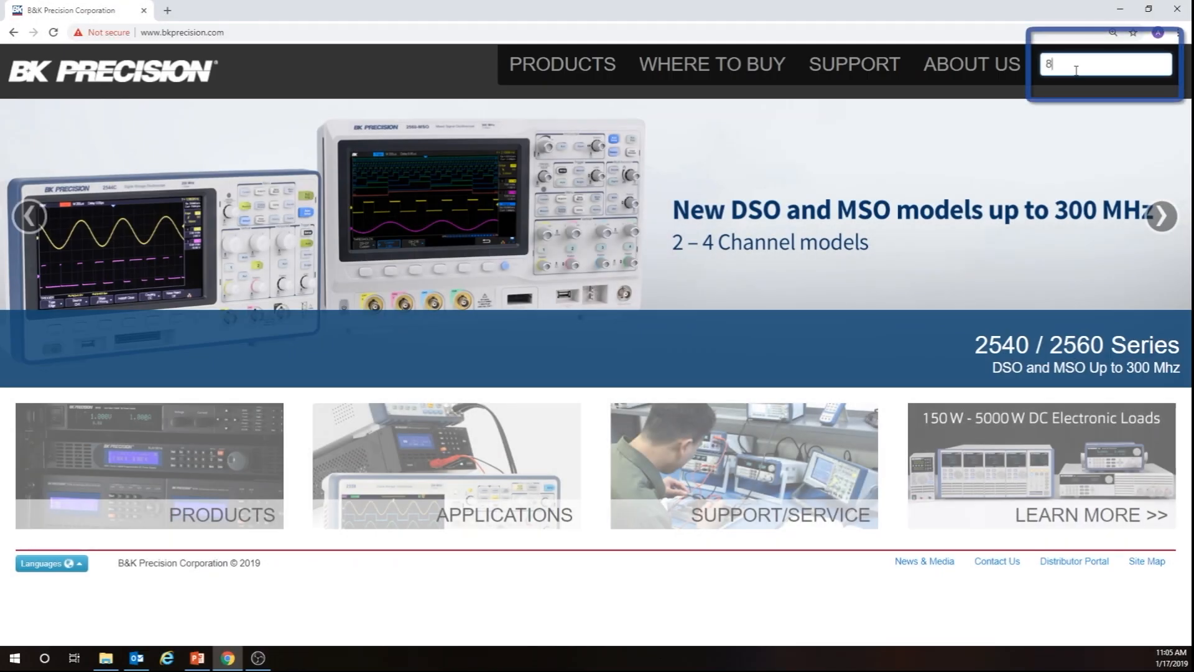
Find Model 8600 on bkprecision.com and download 8600_MDL_Software.zip from Docs & Software.
{"action": "type", "text": "600"}
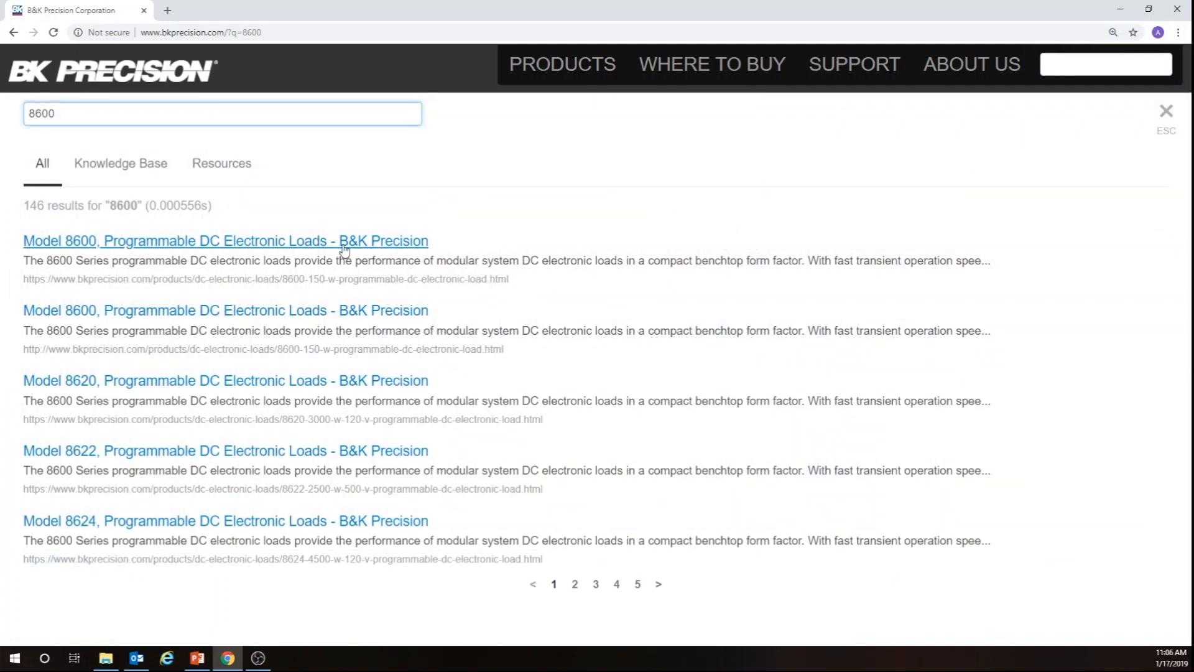
{"action": "left_click", "coordinate": [225, 240]}
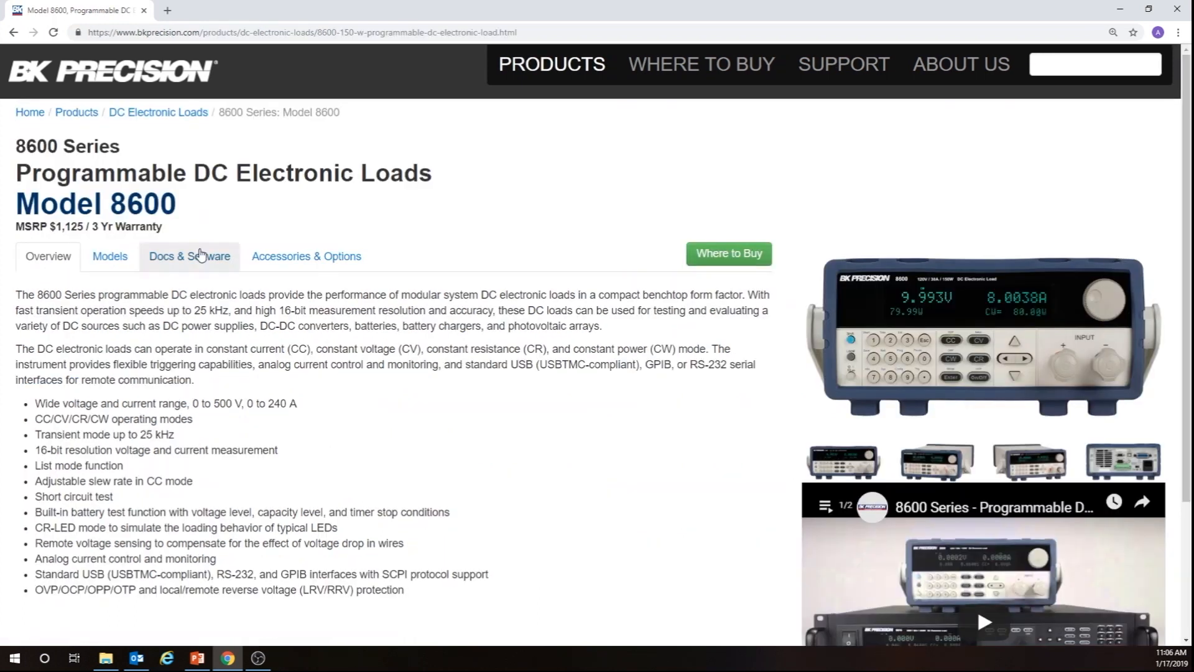
{"action": "left_click", "coordinate": [189, 256]}
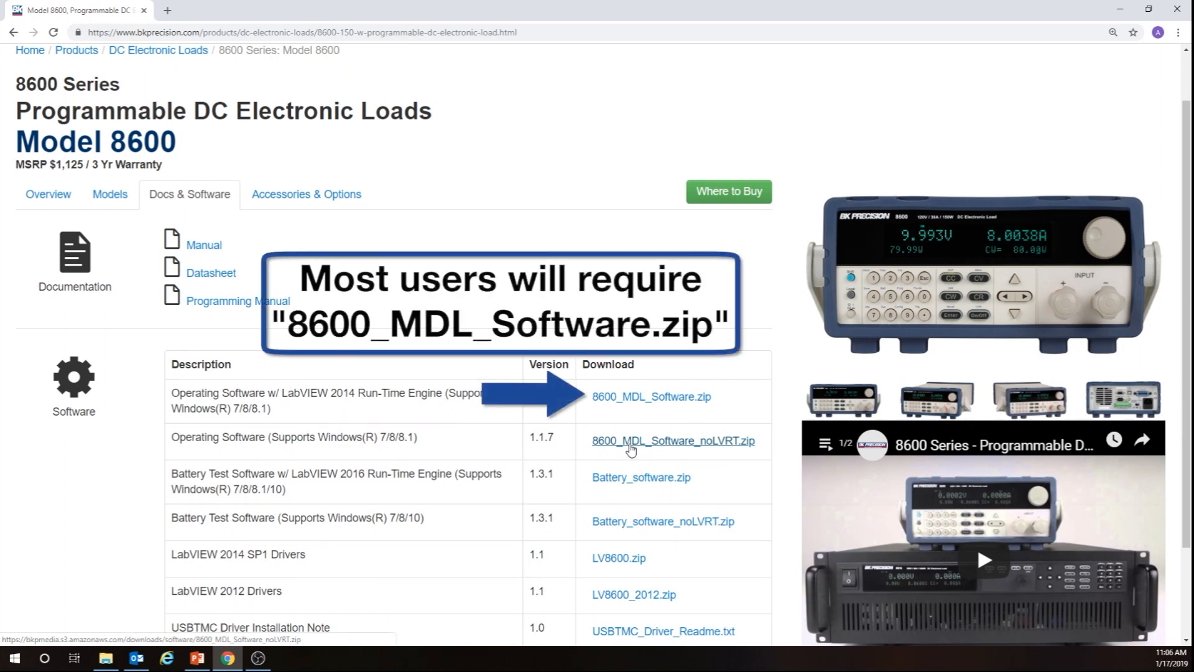
{"action": "mouse_move", "coordinate": [632, 404]}
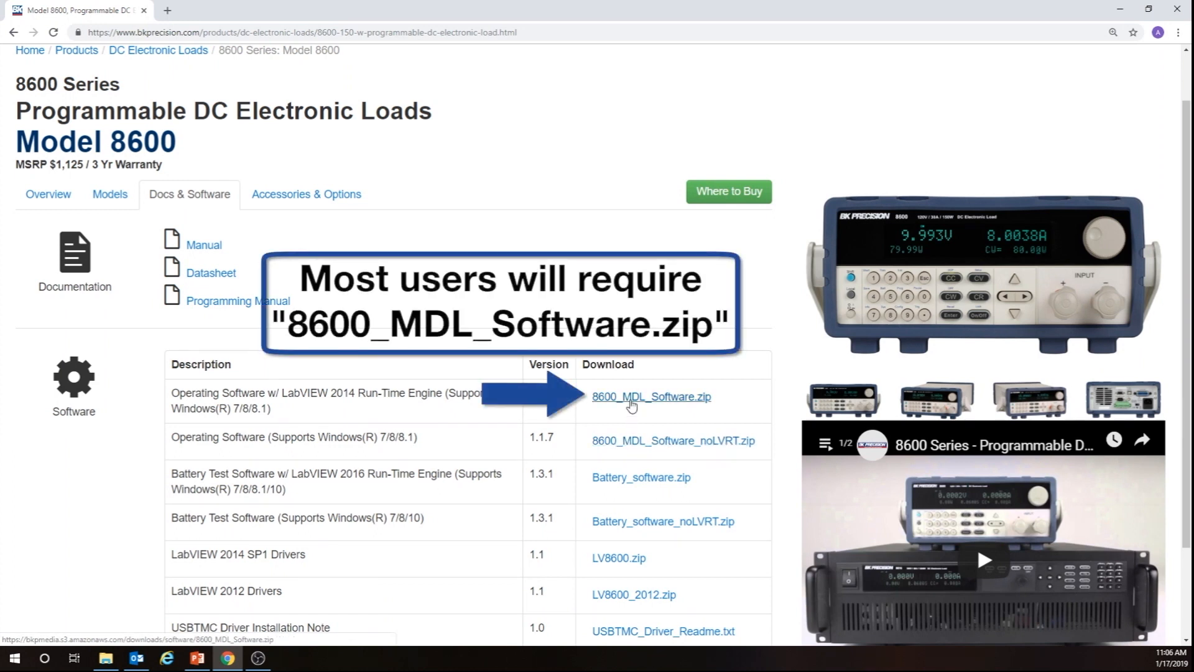
{"action": "left_click", "coordinate": [651, 396]}
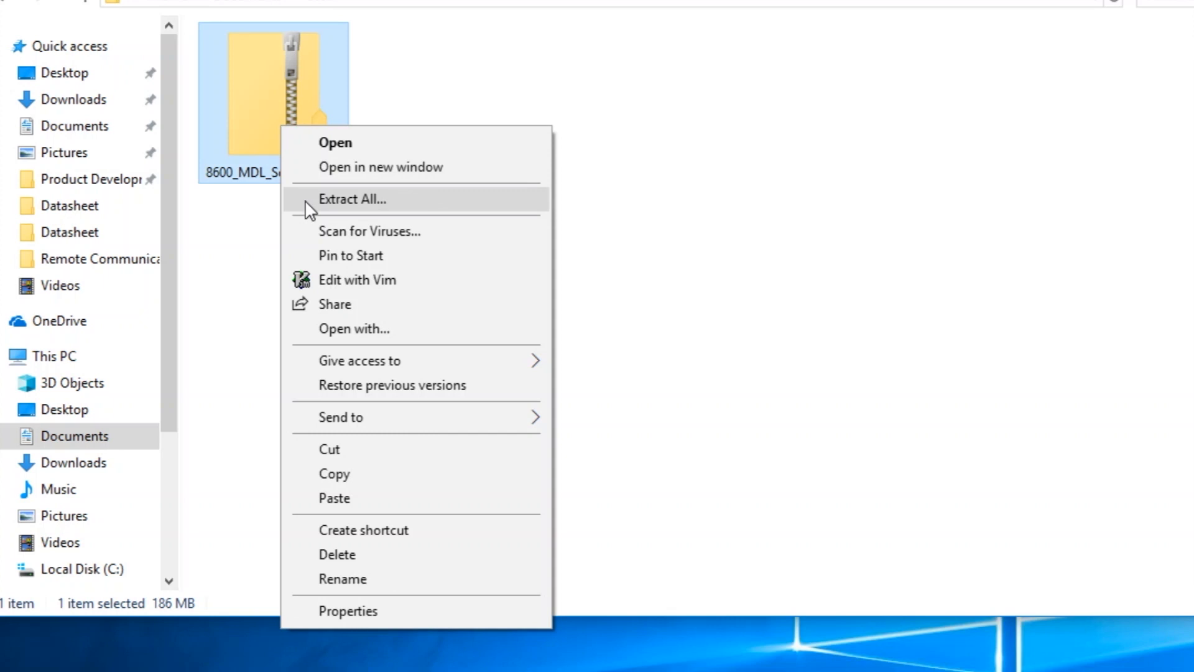
Extract All from the 8600_MDL_Software zip to its default folder.
{"action": "left_click", "coordinate": [352, 199]}
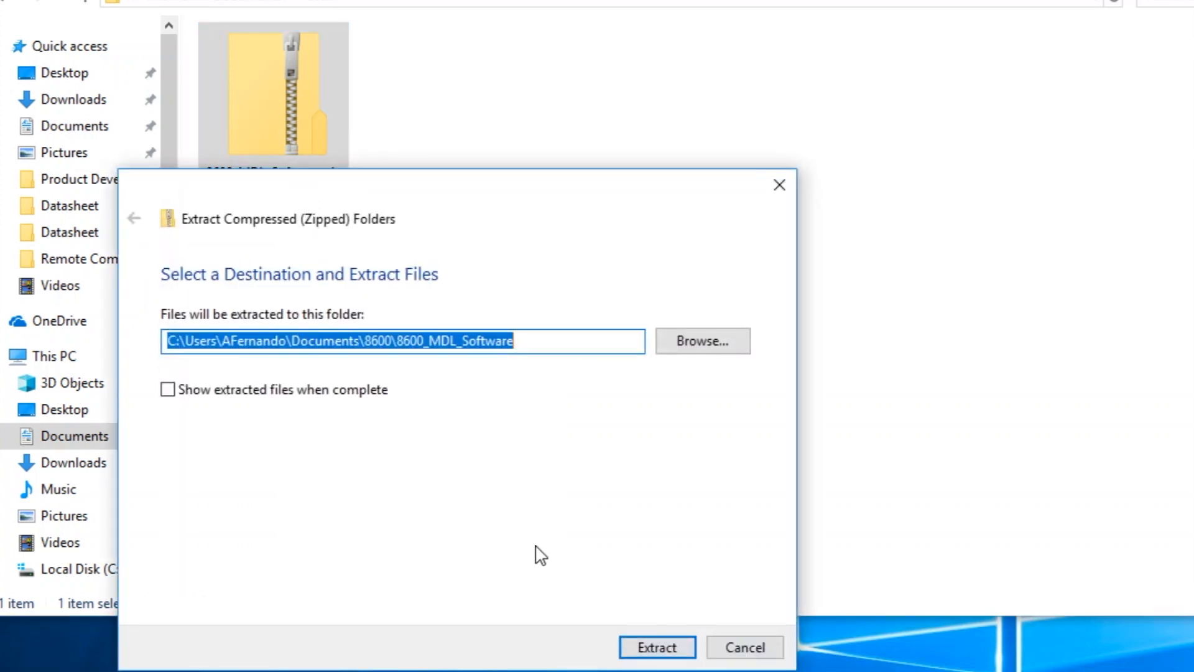
{"action": "left_click", "coordinate": [657, 647]}
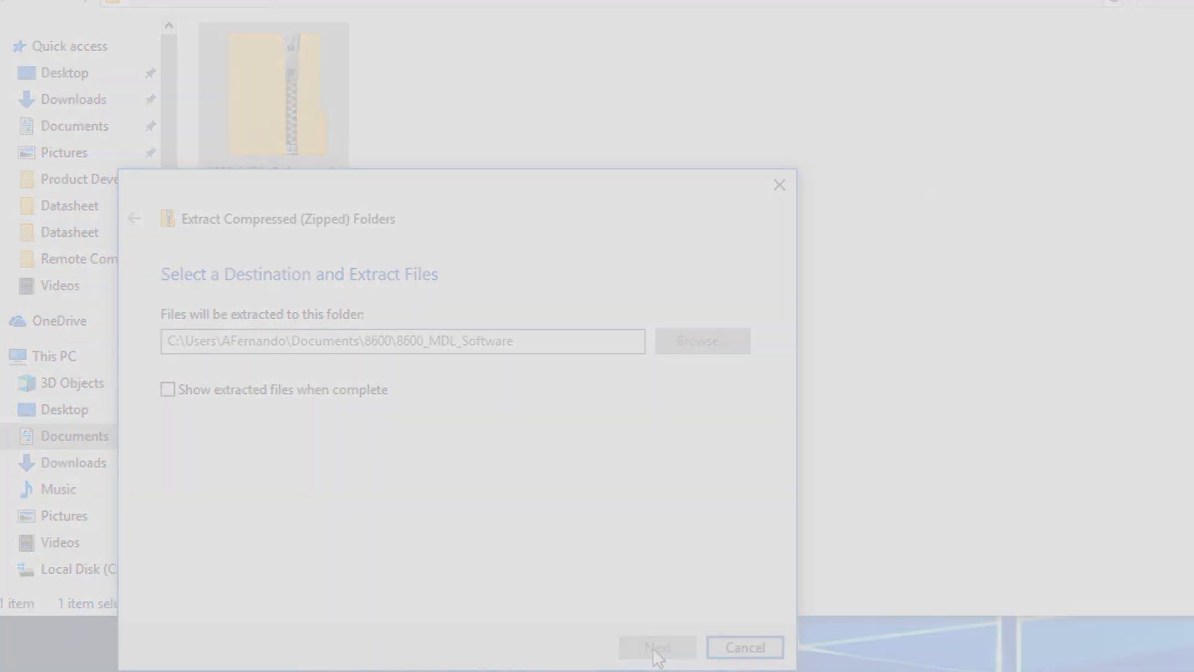
{"action": "left_click", "coordinate": [656, 647]}
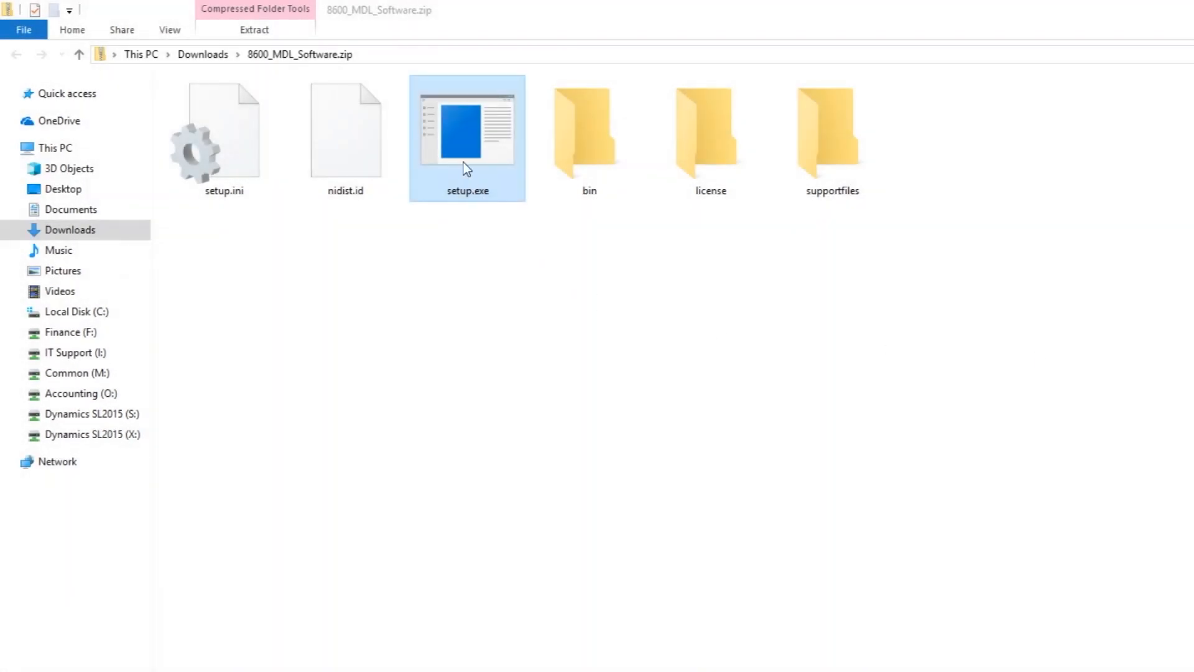
{"action": "mouse_move", "coordinate": [654, 401]}
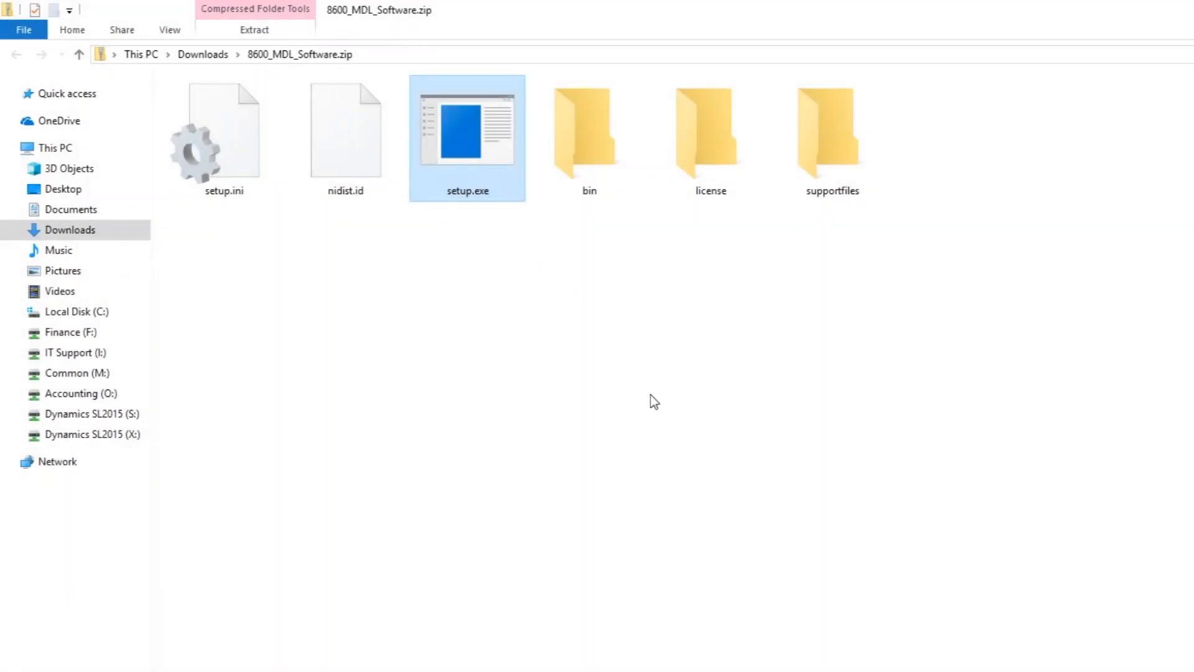
Run setup.exe, allow UAC, install MDL_8600 to default folders, and finish.
{"action": "double_click", "coordinate": [467, 129]}
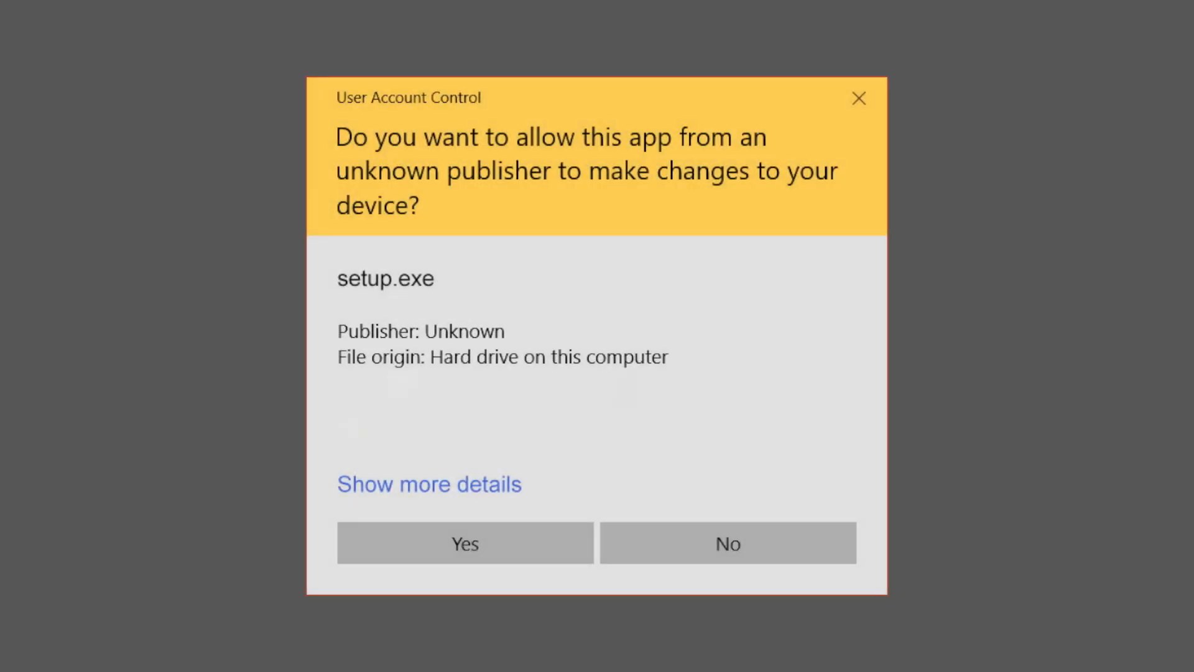
{"action": "left_click", "coordinate": [464, 543]}
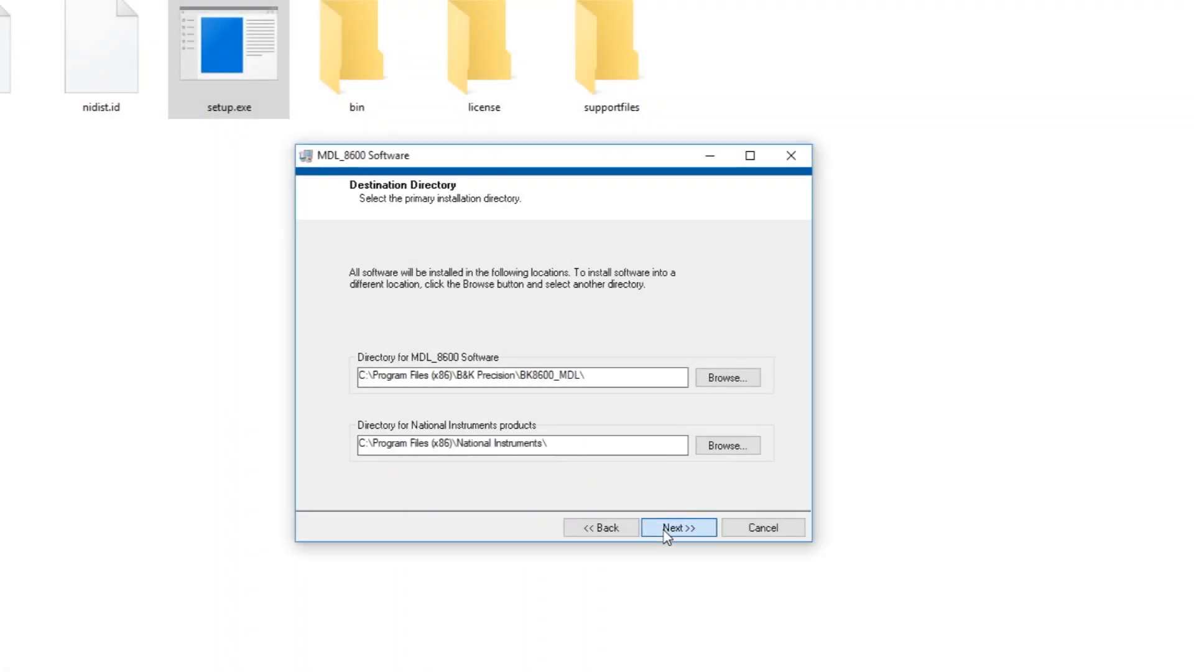
{"action": "left_click", "coordinate": [676, 527]}
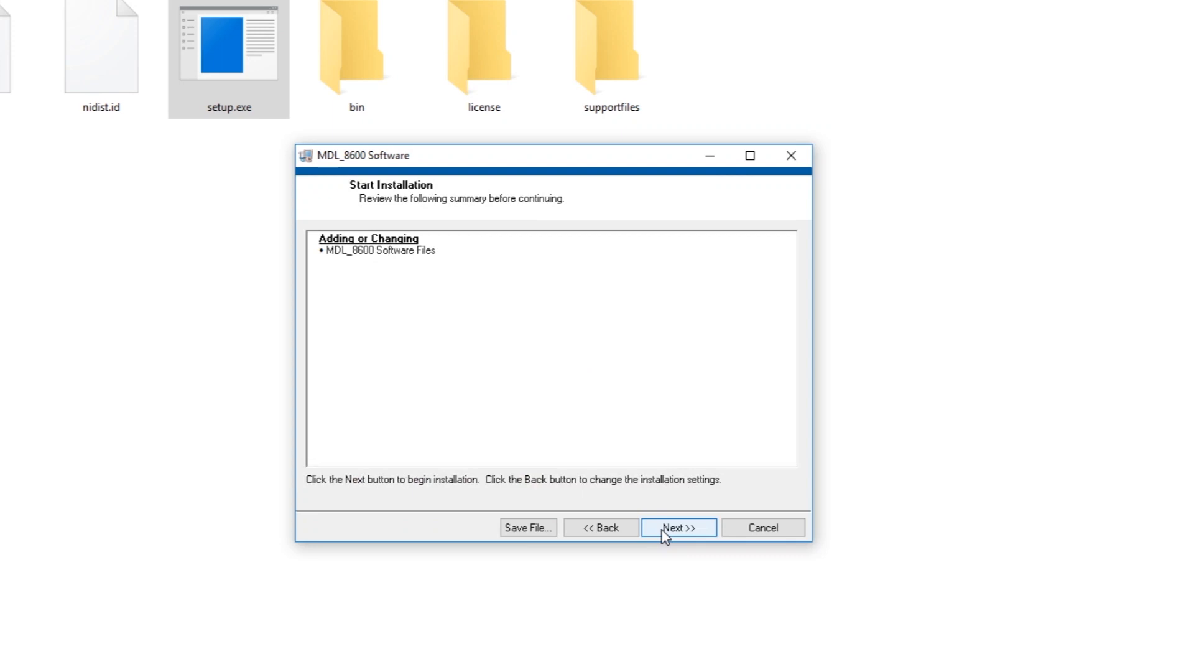
{"action": "left_click", "coordinate": [677, 527]}
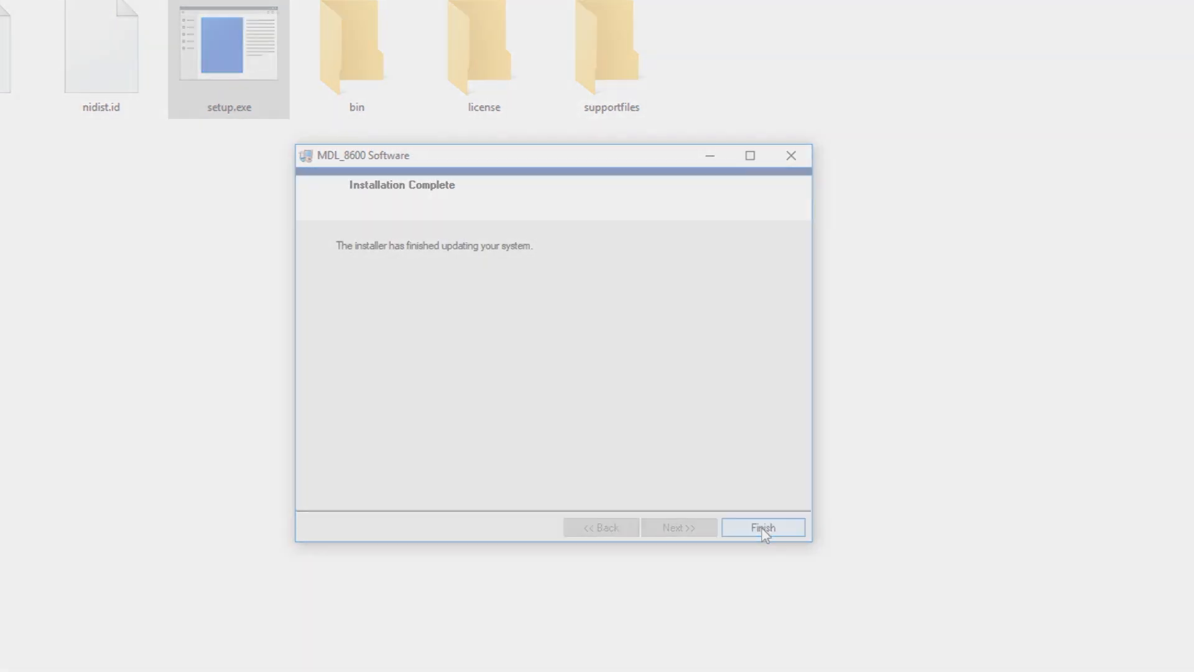
{"action": "left_click", "coordinate": [762, 527]}
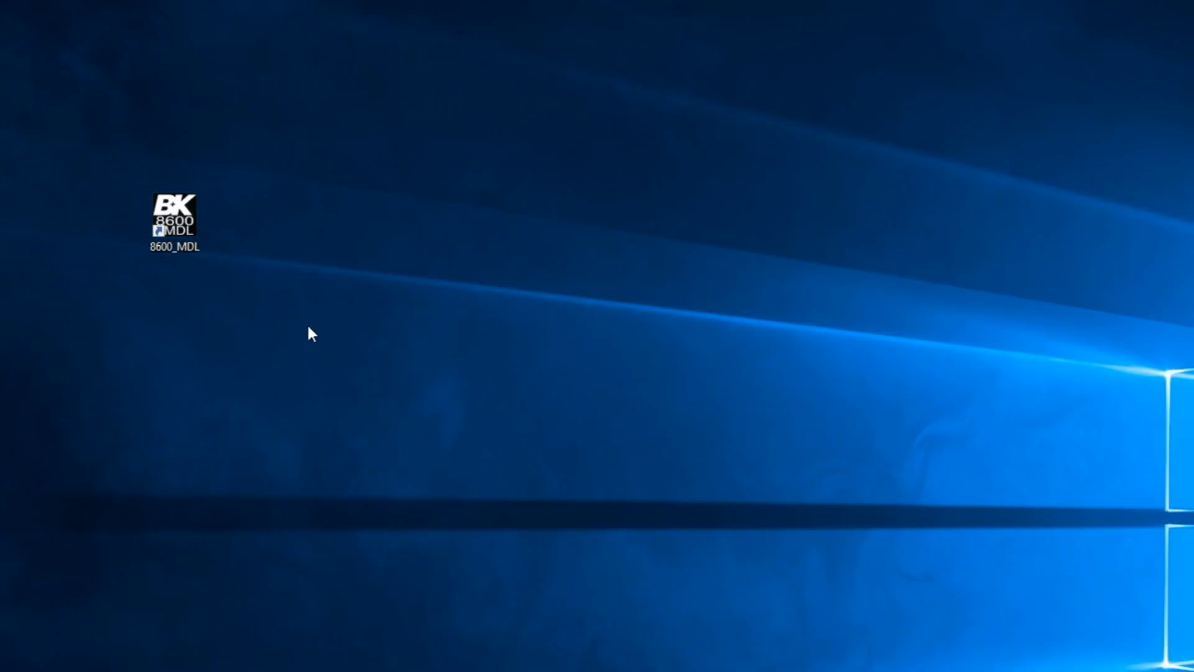
Launch 8600_MDL, choose 8600 Series, select the USB0::…::INSTR address and connect.
{"action": "double_click", "coordinate": [173, 216]}
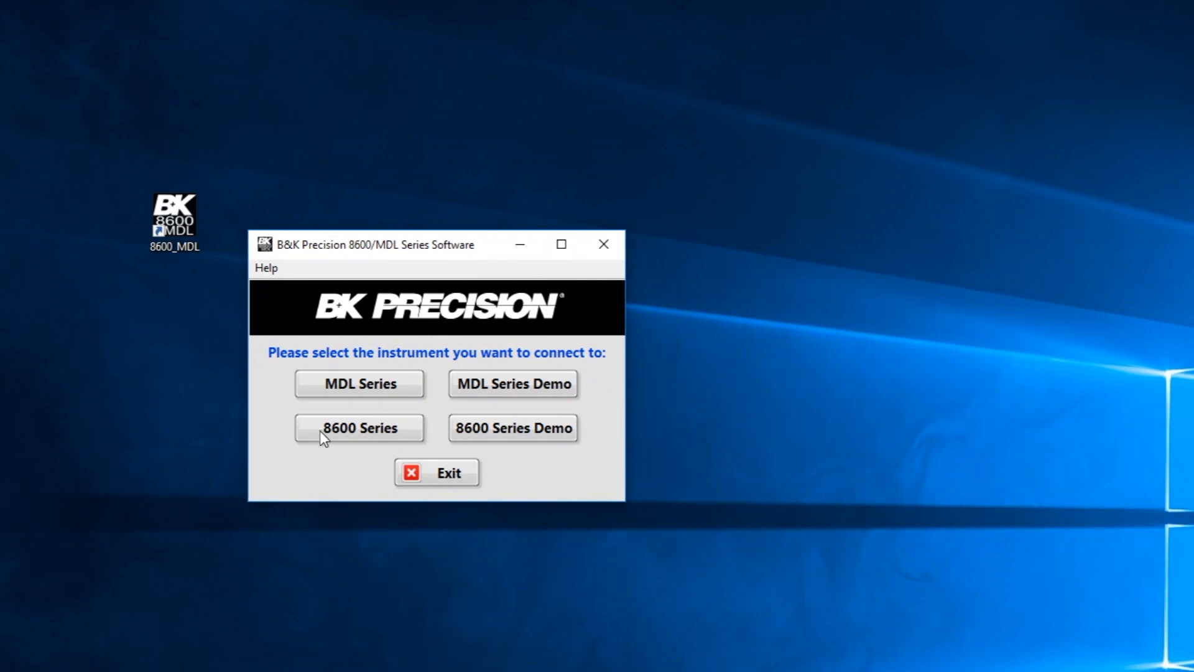
{"action": "left_click", "coordinate": [359, 427]}
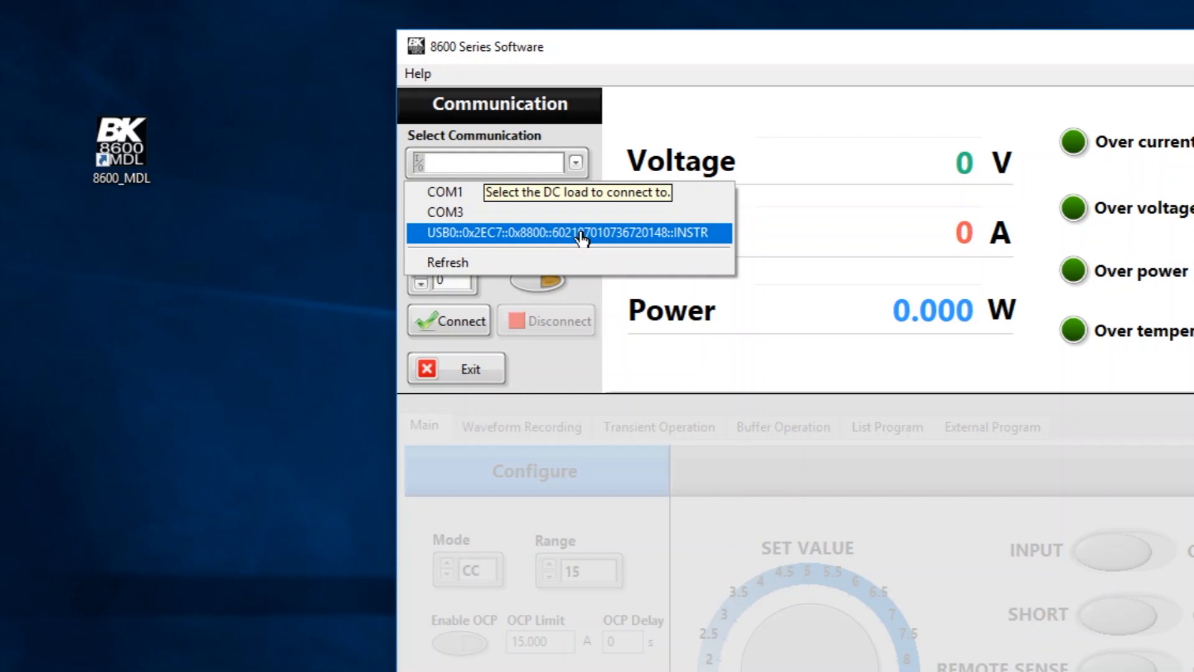
{"action": "left_click", "coordinate": [563, 234]}
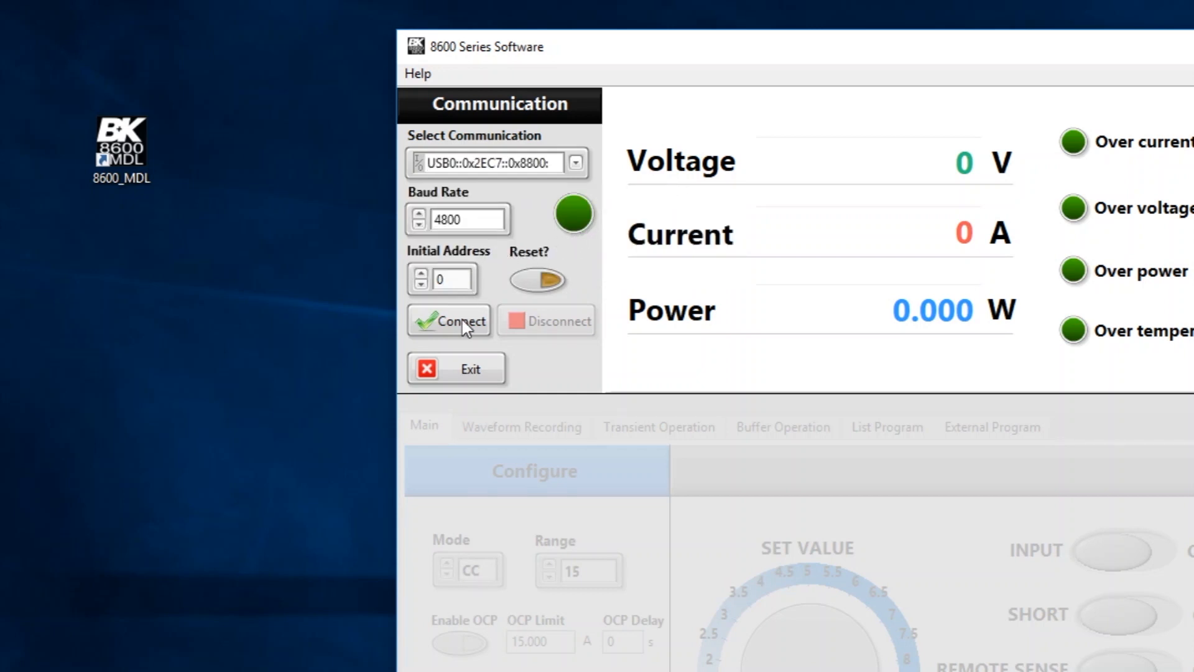
{"action": "left_click", "coordinate": [448, 319]}
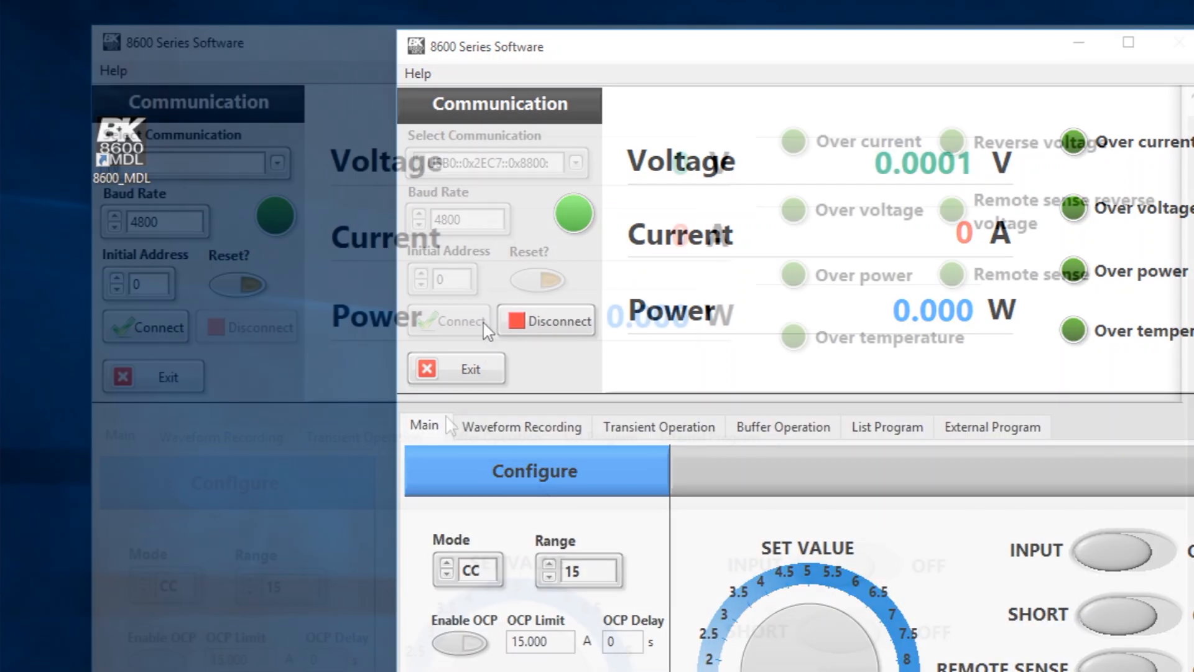
{"action": "left_click", "coordinate": [276, 162]}
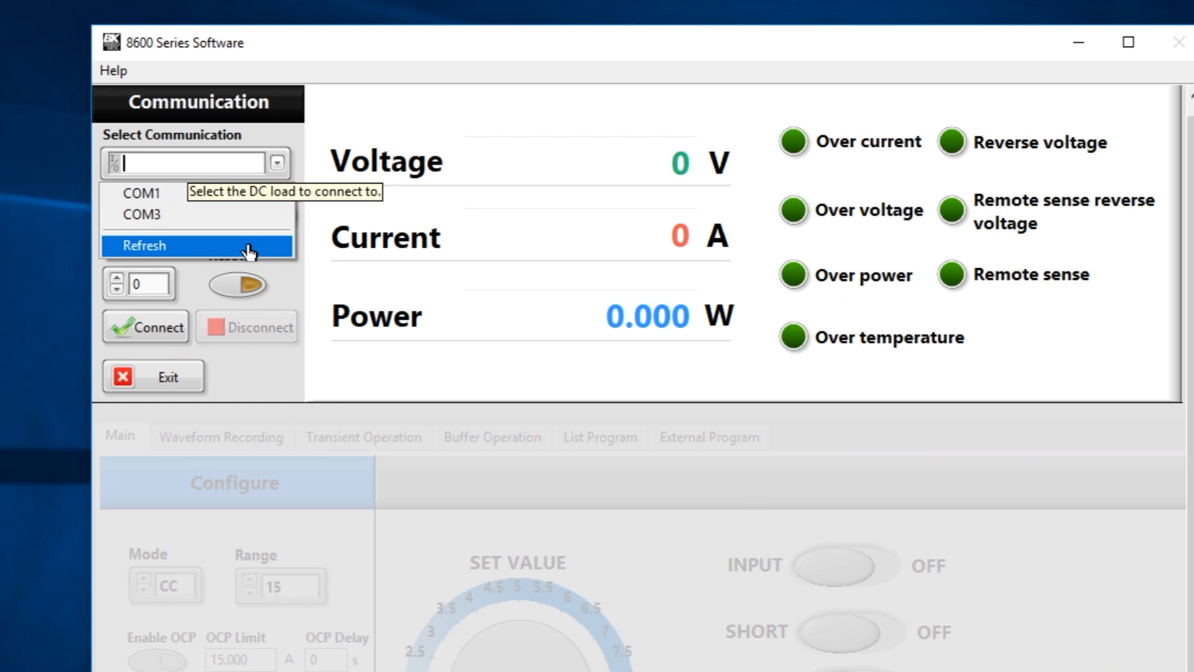
Drag the SET VALUE knob to raise the CC setpoint past 2.27 A.
{"action": "scroll", "scroll_direction": "down", "scroll_amount": 3}
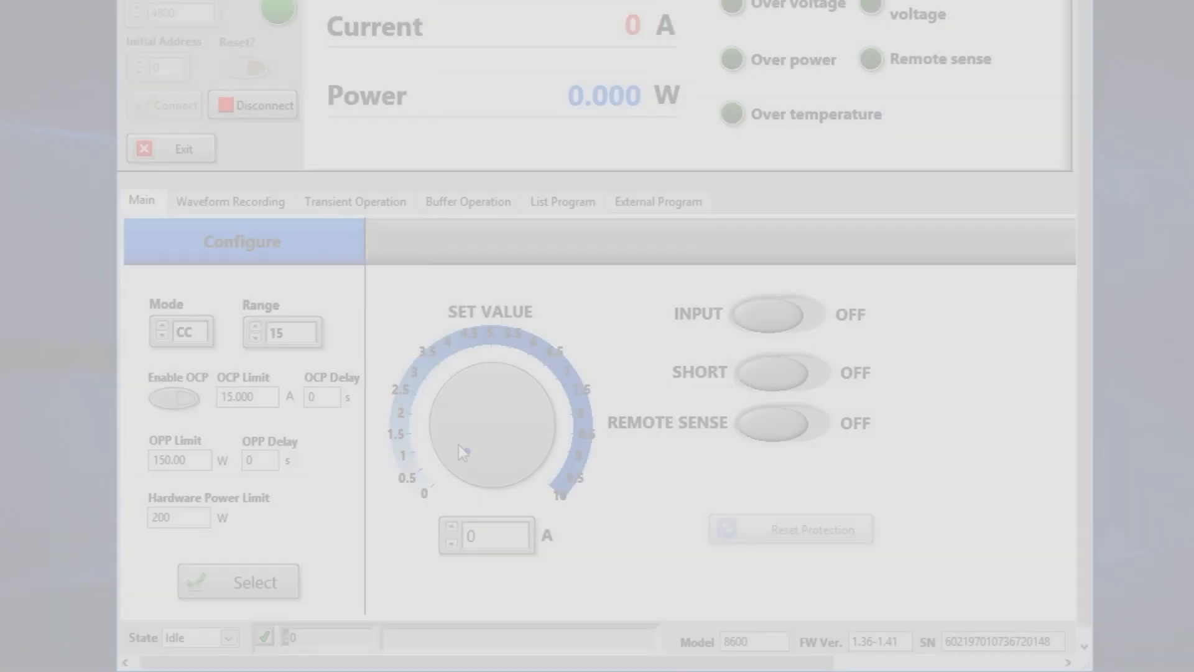
{"action": "left_click", "coordinate": [460, 444]}
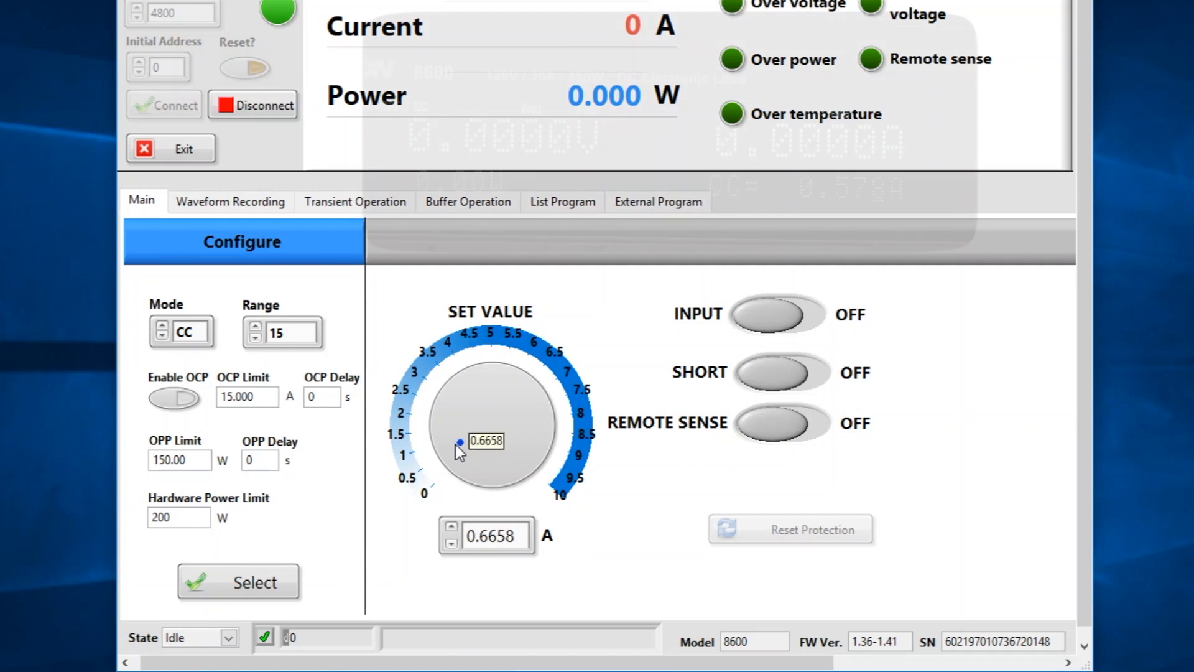
{"action": "left_click_drag", "start_coordinate": [460, 444], "coordinate": [455, 434]}
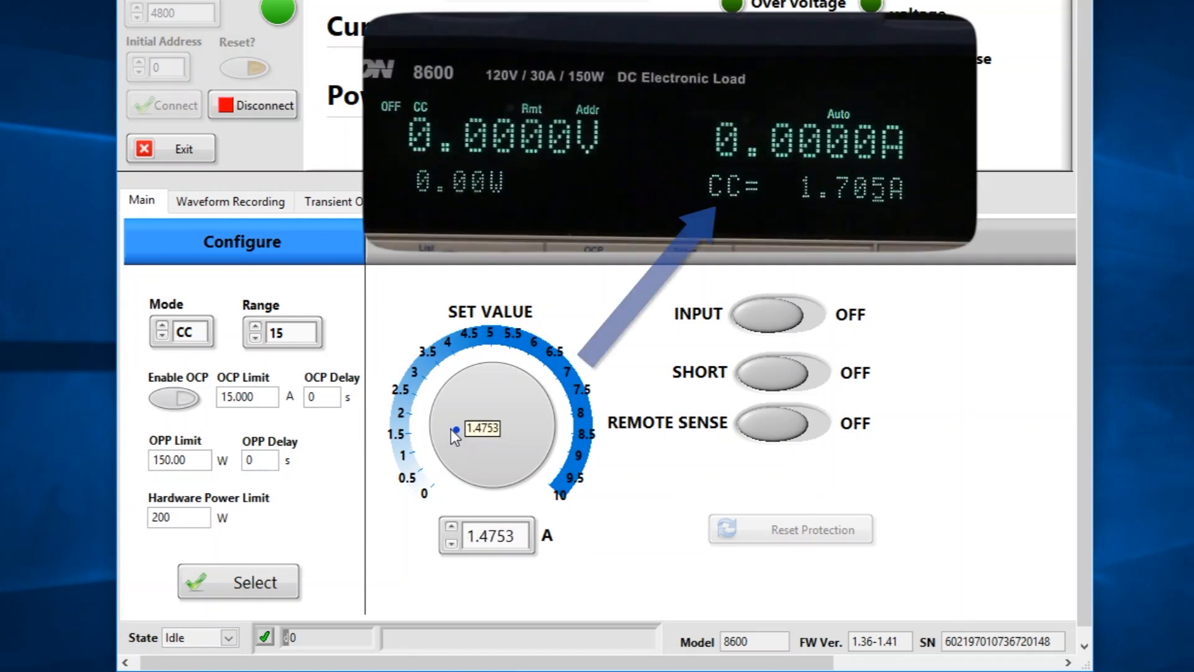
{"action": "left_click_drag", "start_coordinate": [454, 435], "coordinate": [457, 415]}
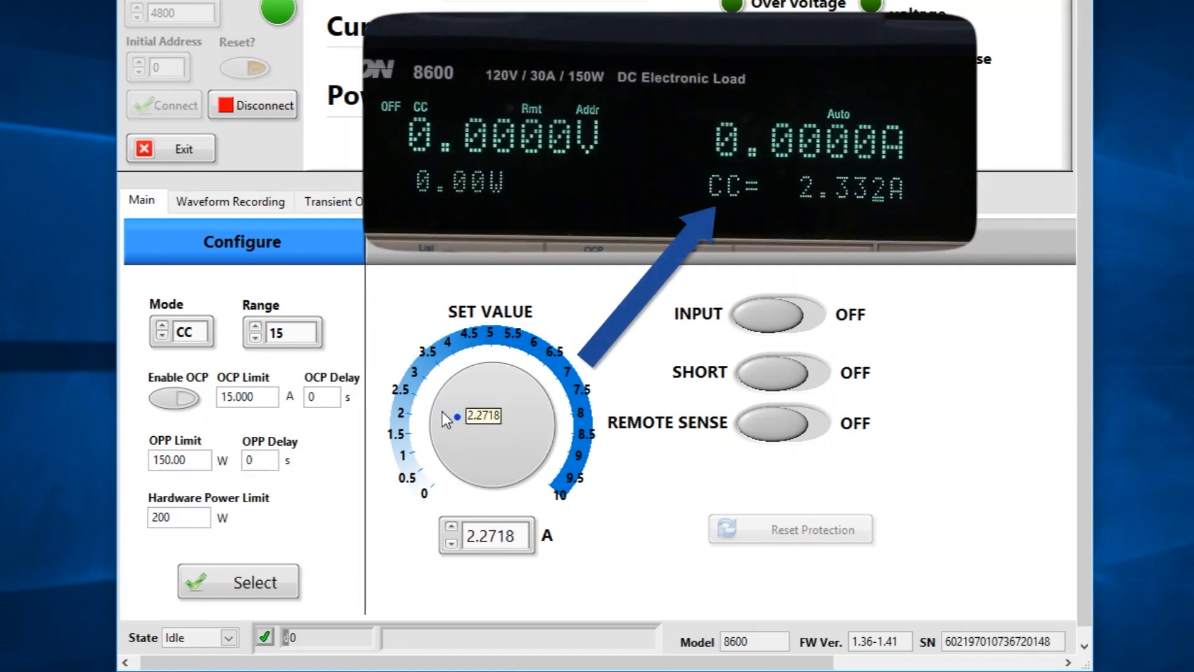
{"action": "left_click_drag", "start_coordinate": [458, 416], "coordinate": [462, 406]}
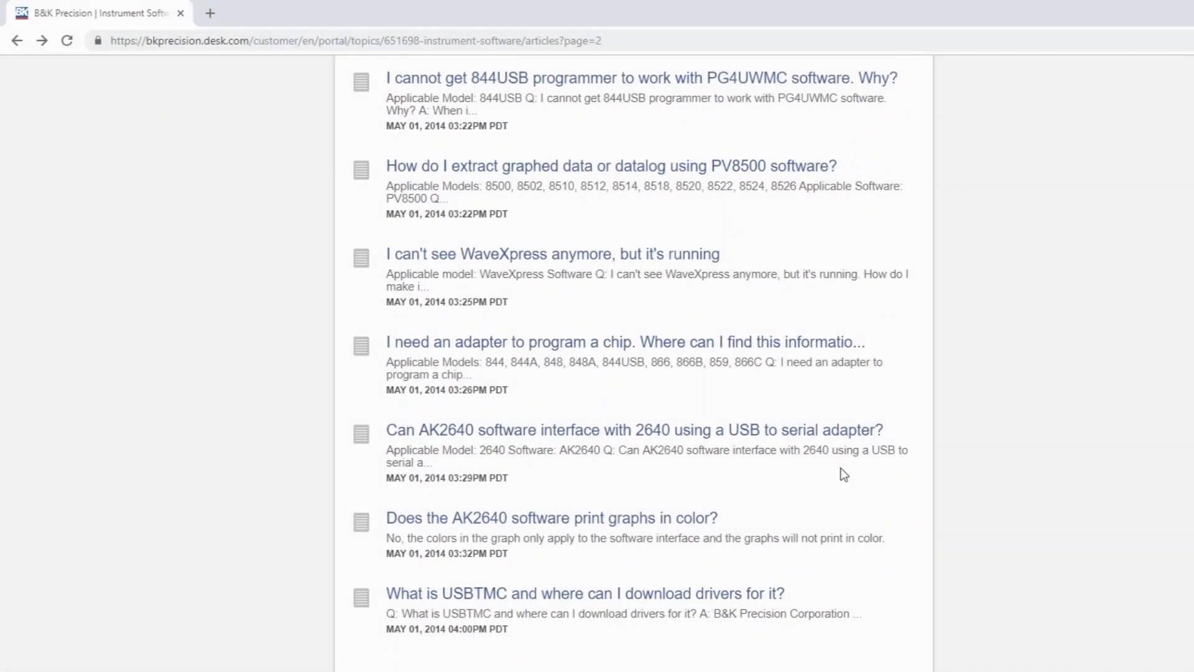
Open the bkprecision.com Support page from the top navigation.
{"action": "left_click", "coordinate": [585, 593]}
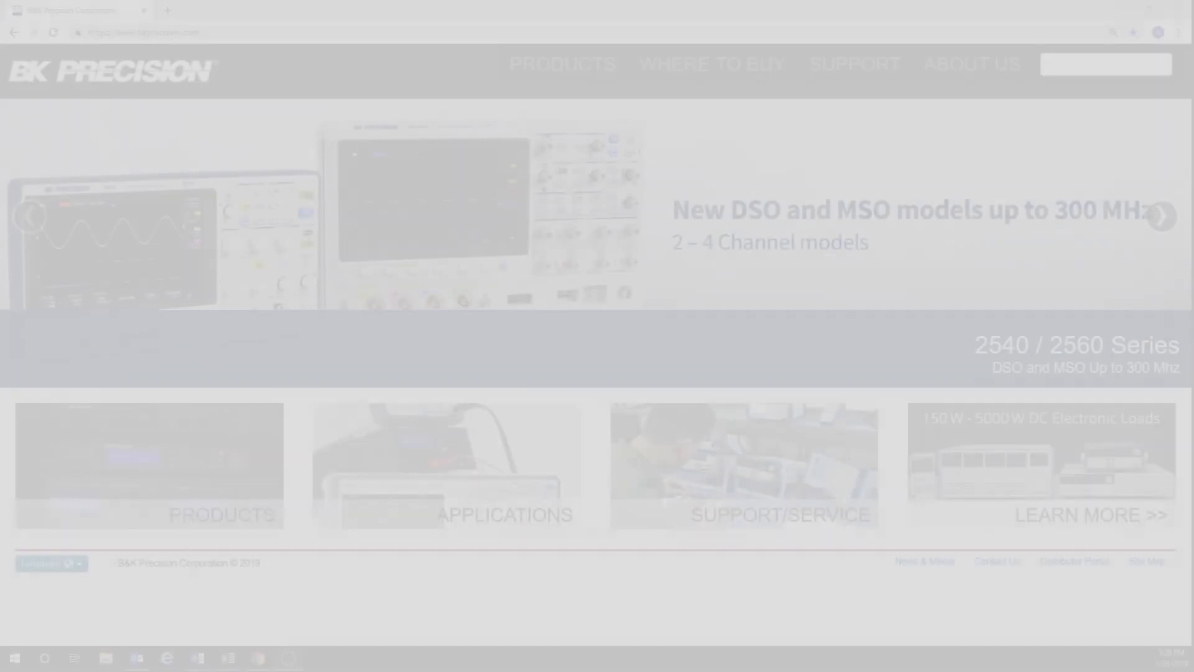
{"action": "left_click", "coordinate": [853, 64]}
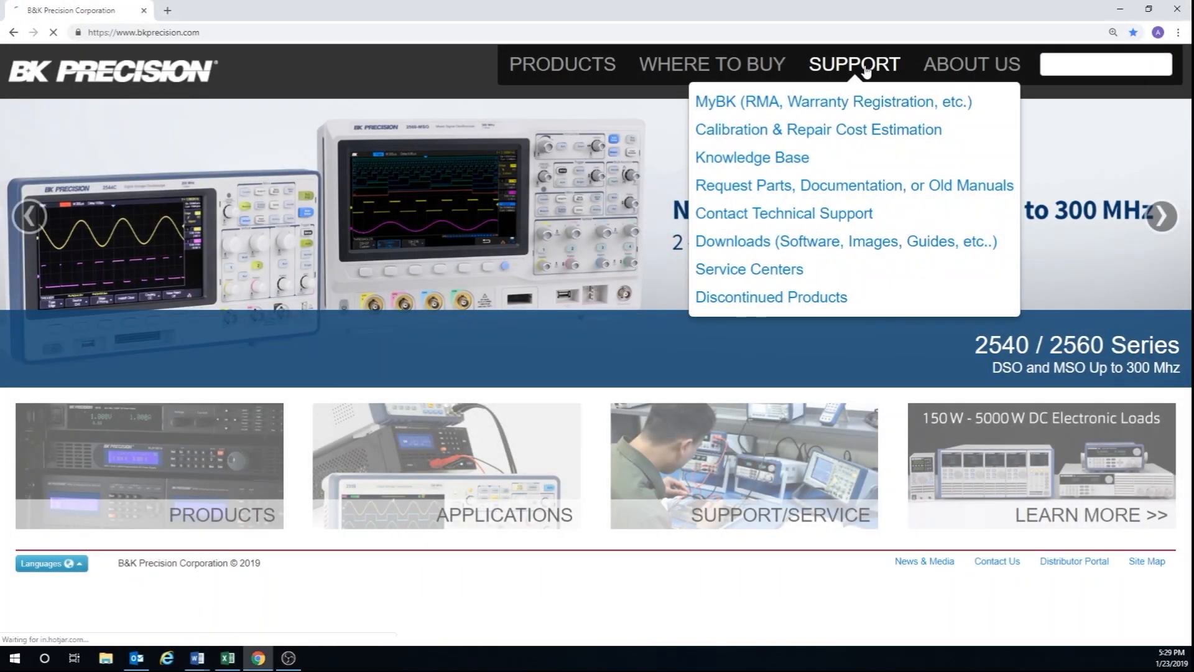
{"action": "left_click", "coordinate": [853, 64]}
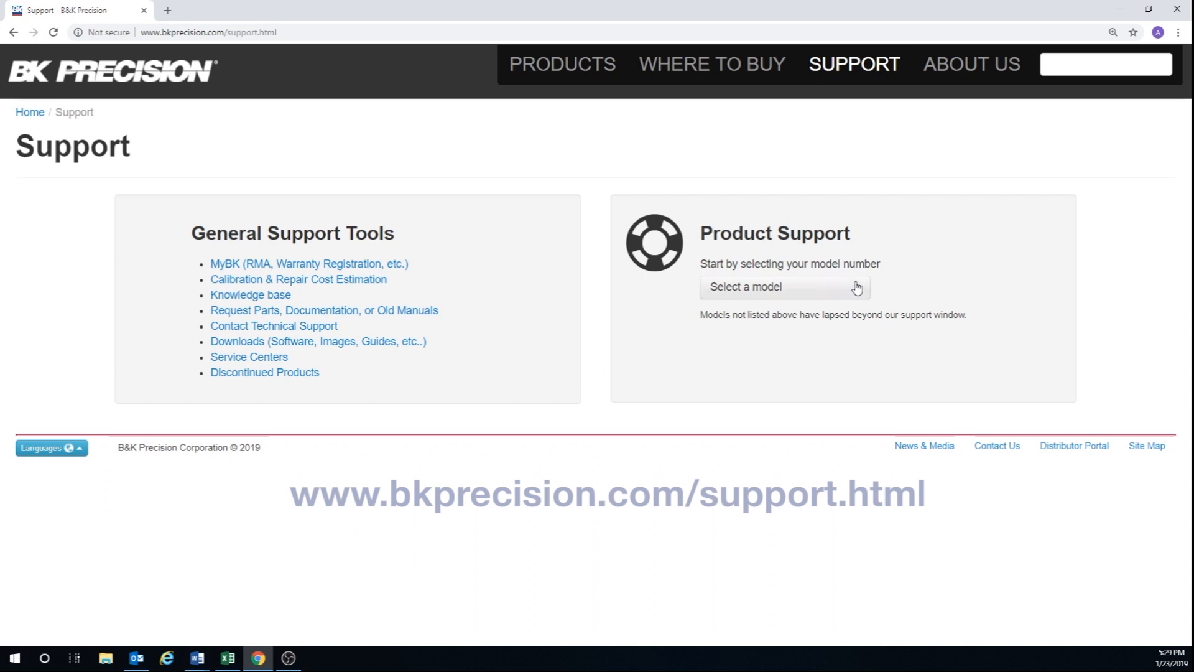
{"action": "mouse_move", "coordinate": [857, 289]}
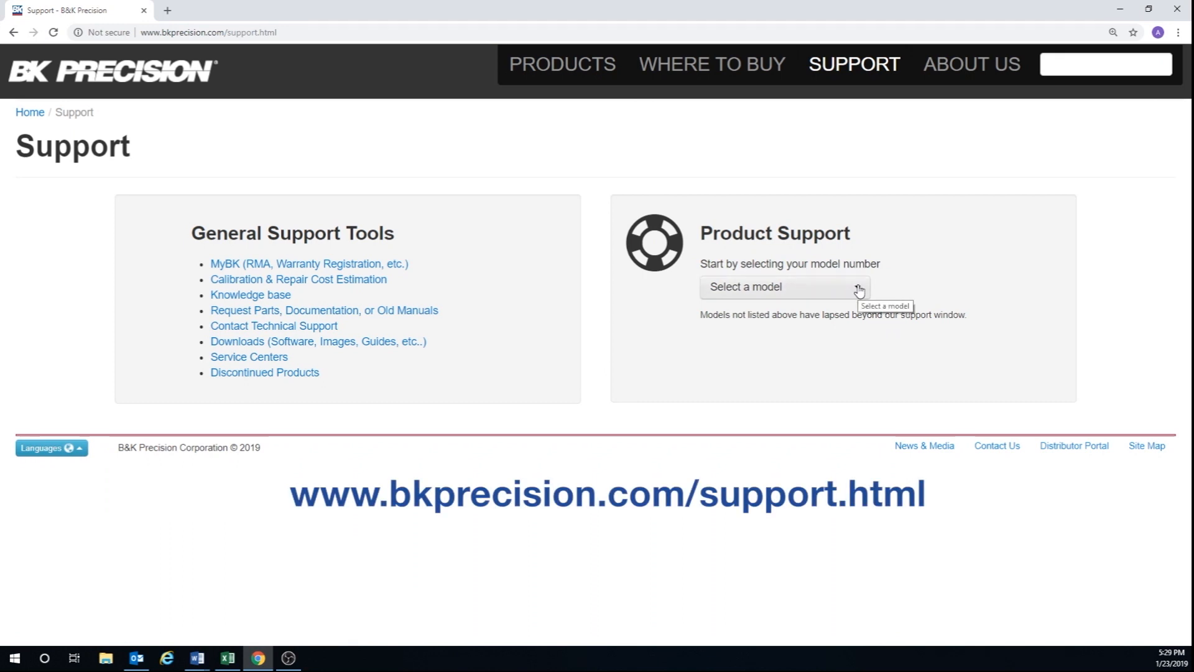